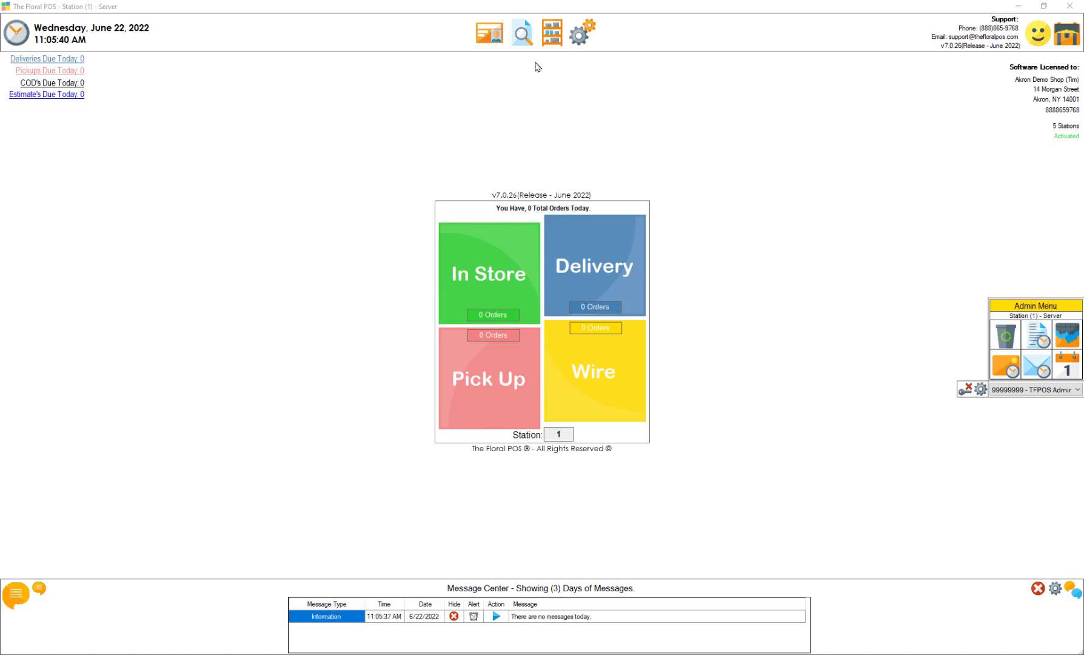
# - Open Delivery Setup from the Control Panel's System Configuration, listing Local 5.00 and No Charge 0.00 services
pyautogui.click(581, 32)
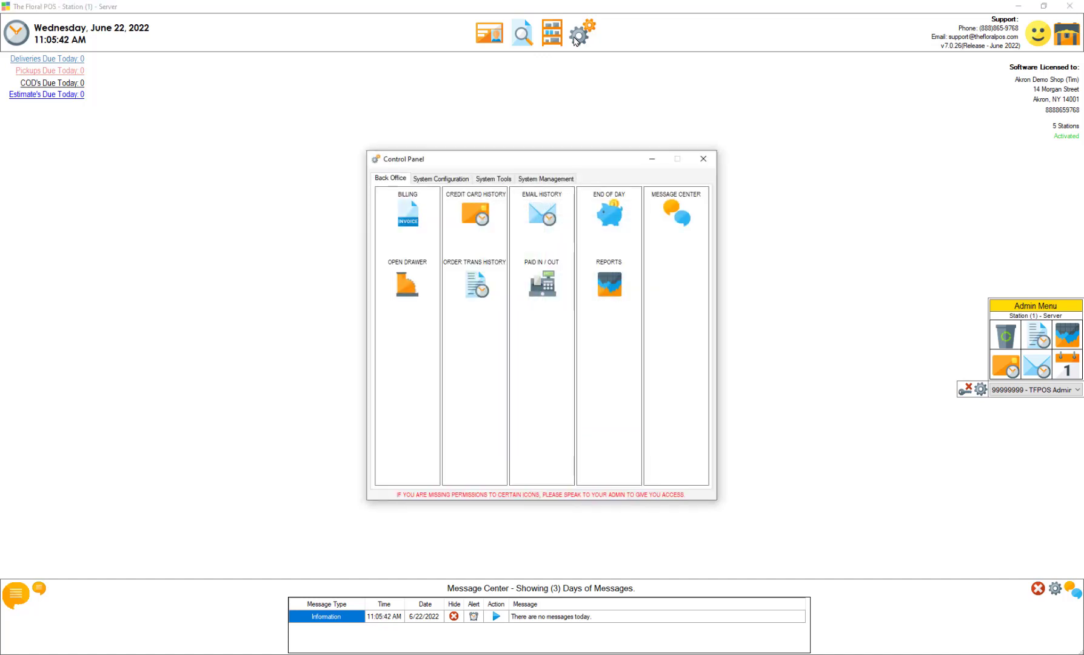
pyautogui.click(440, 179)
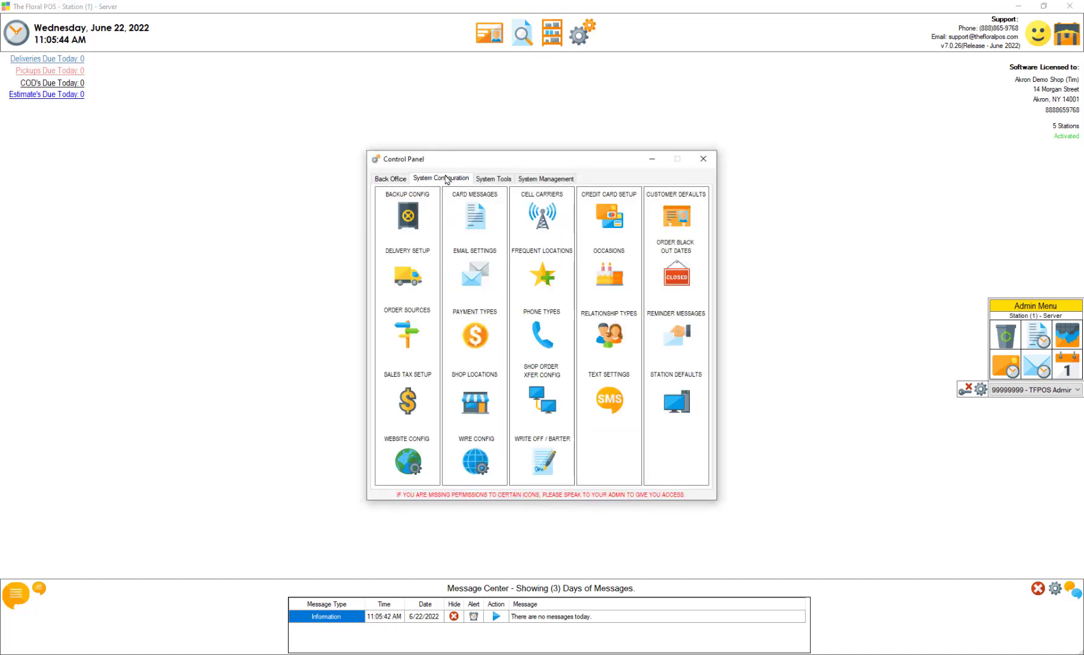
pyautogui.click(406, 276)
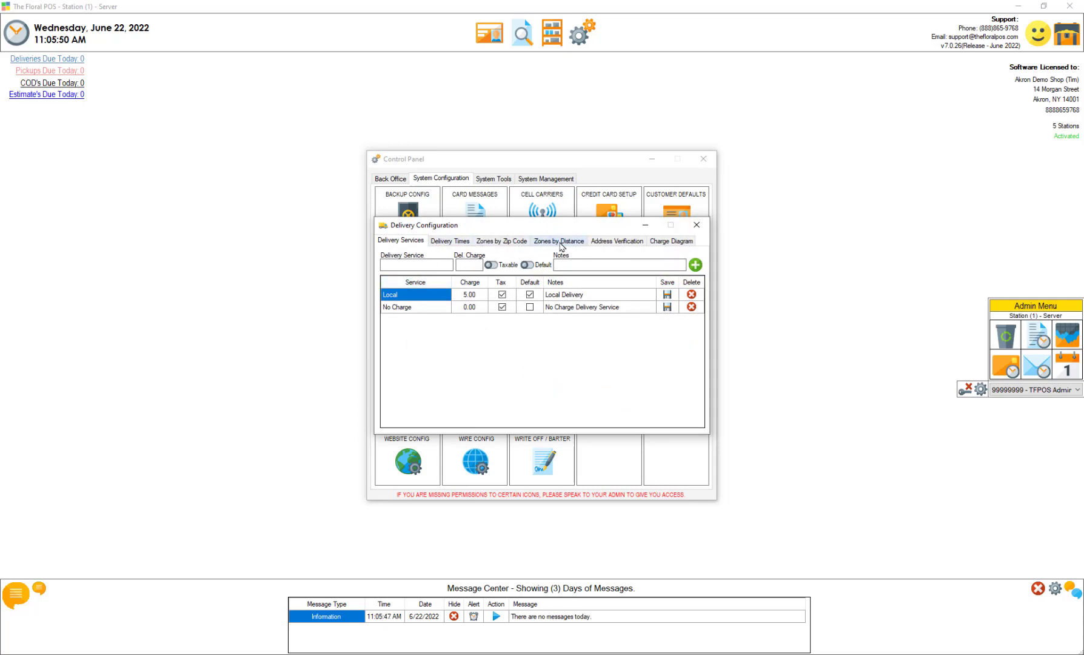
# - Show the Zones by Distance (four ranges, 0-100 miles, 7.00-30.00), glancing at Zip Code zones and Delivery Services
pyautogui.click(558, 241)
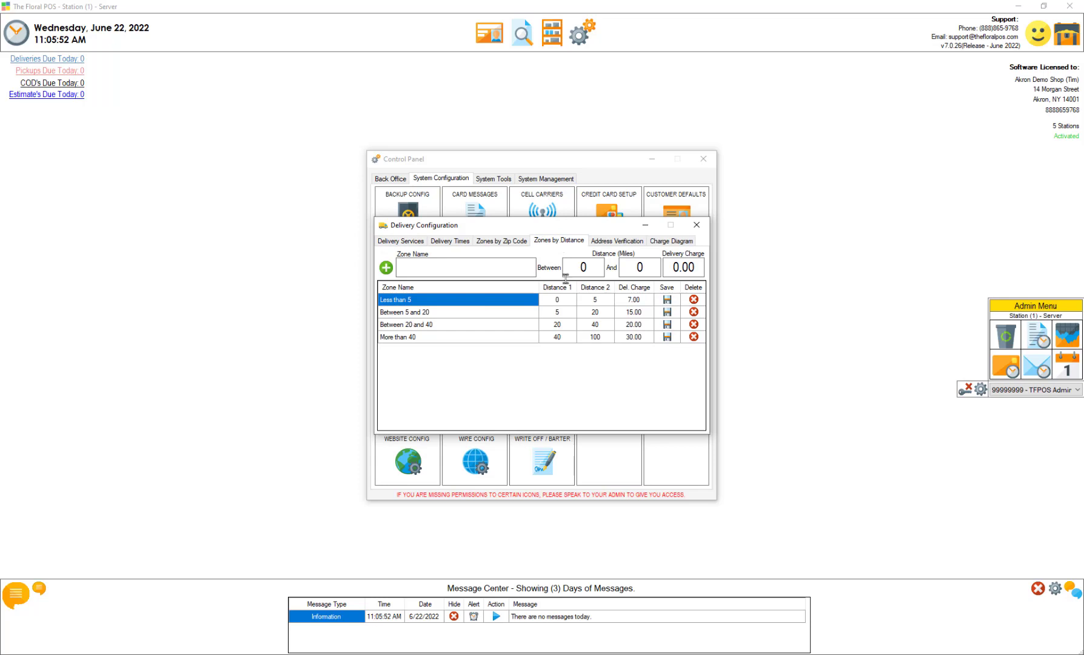
pyautogui.moveTo(576, 372)
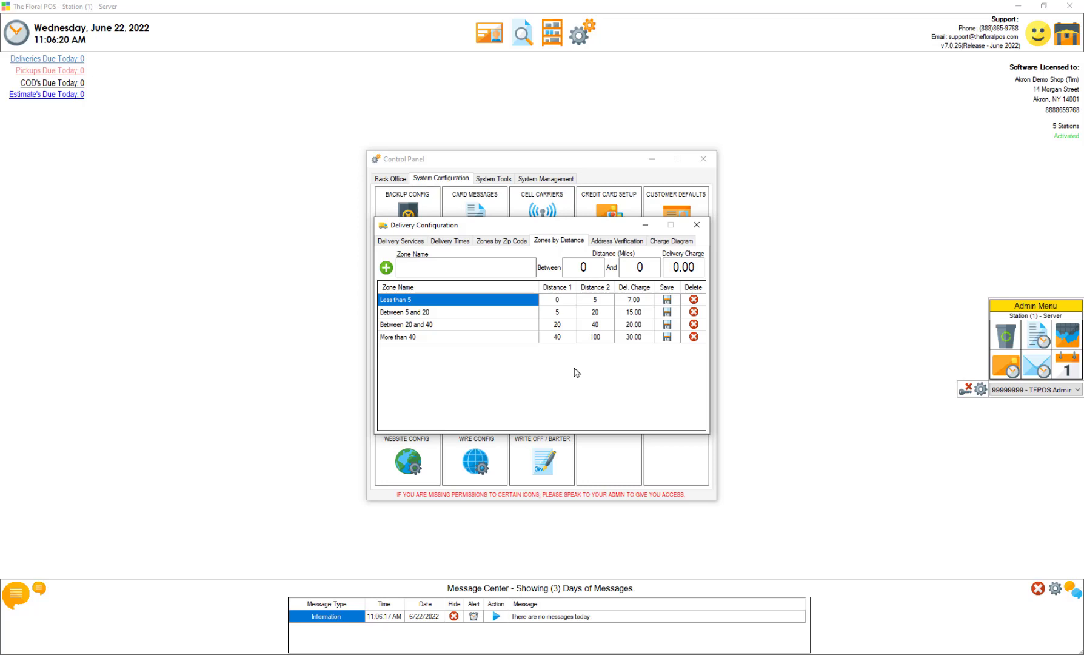
pyautogui.click(501, 241)
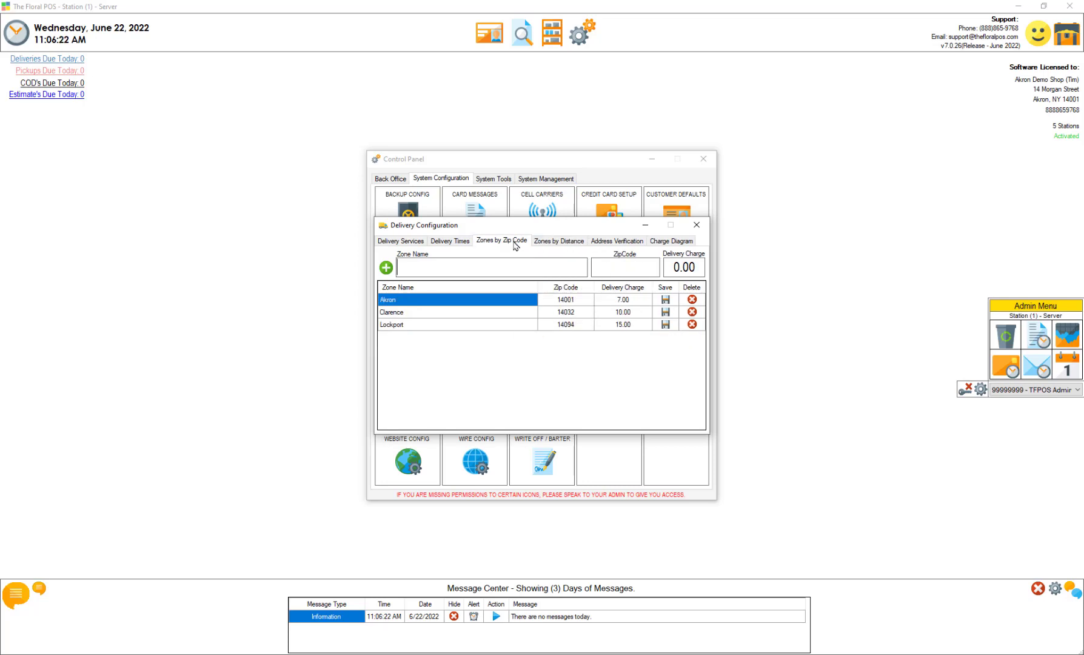
pyautogui.click(558, 240)
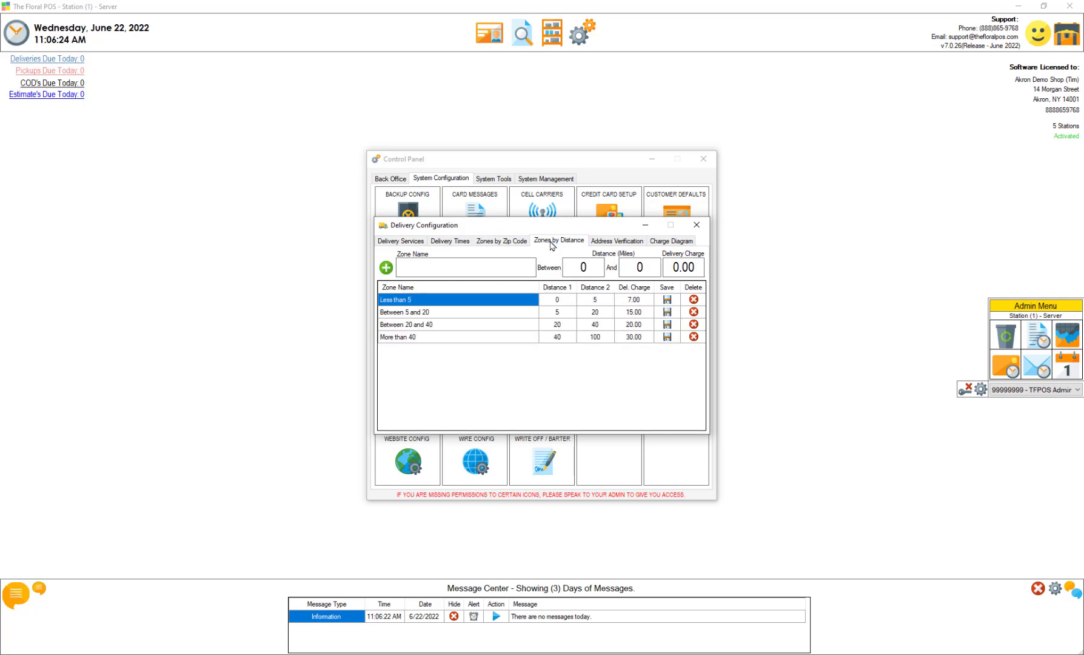
pyautogui.click(400, 241)
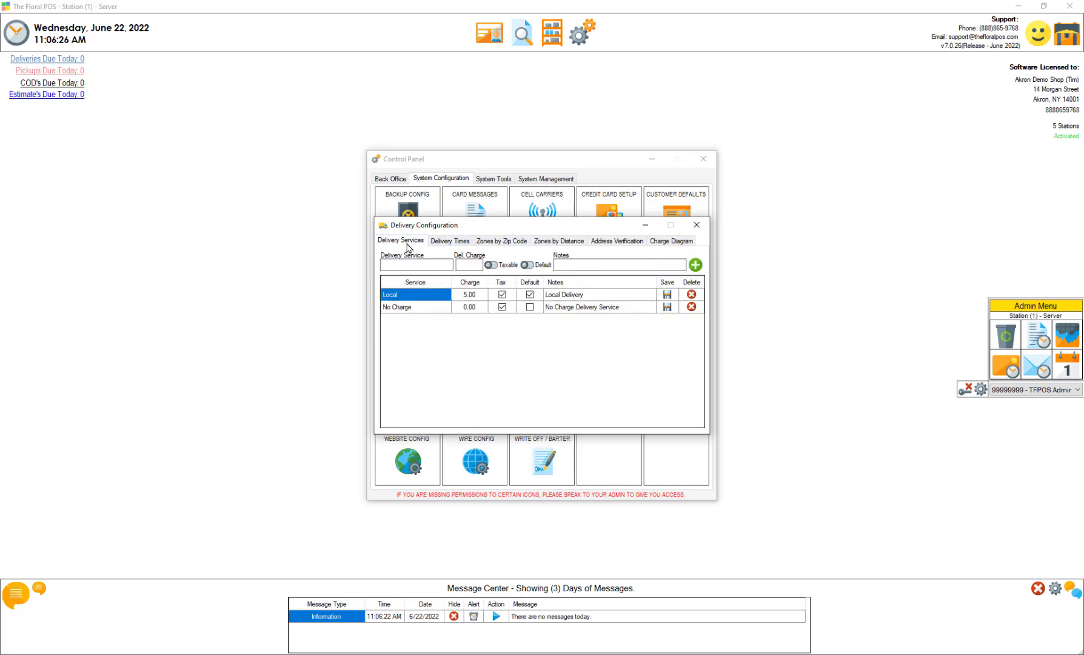
pyautogui.click(557, 240)
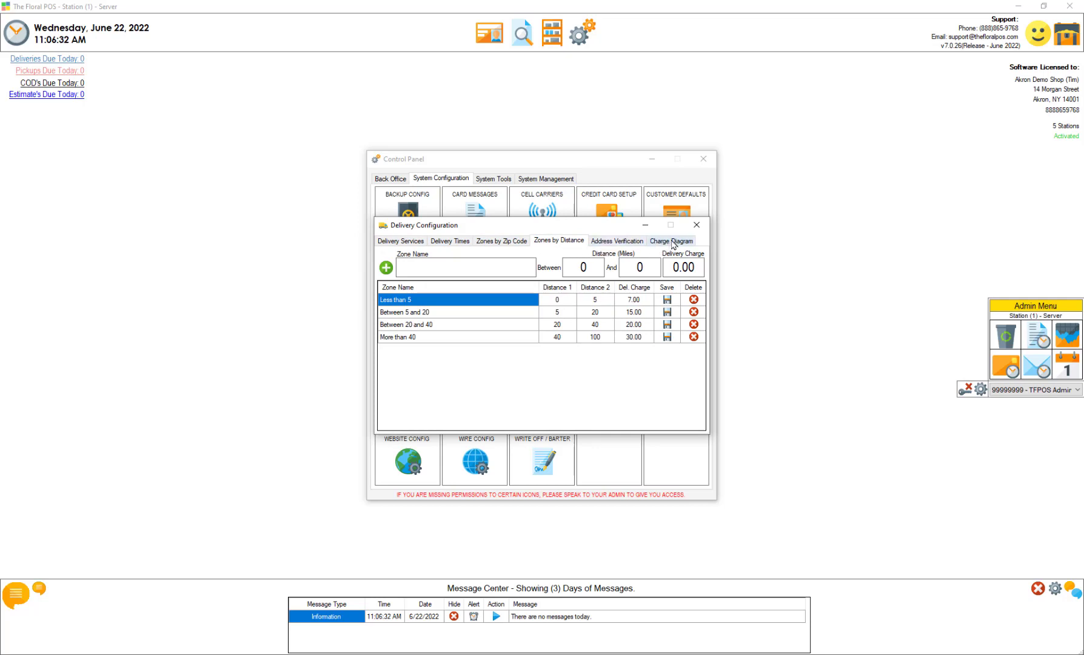
# - Review the Charge Diagram of delivery charge precedence, then close Delivery Configuration
pyautogui.click(670, 240)
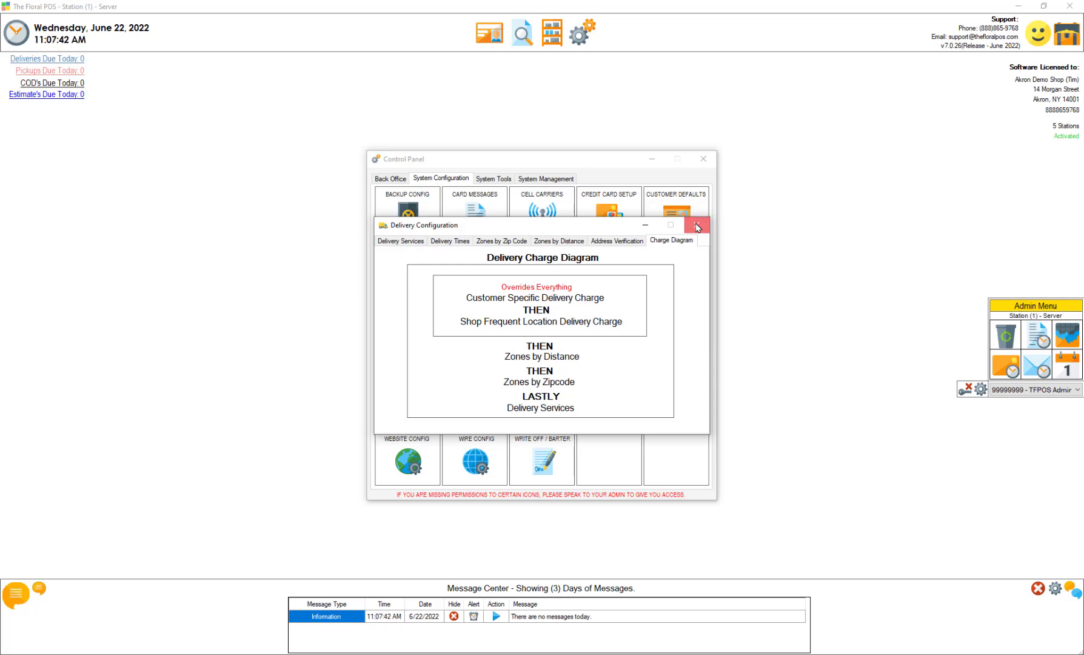
pyautogui.click(696, 225)
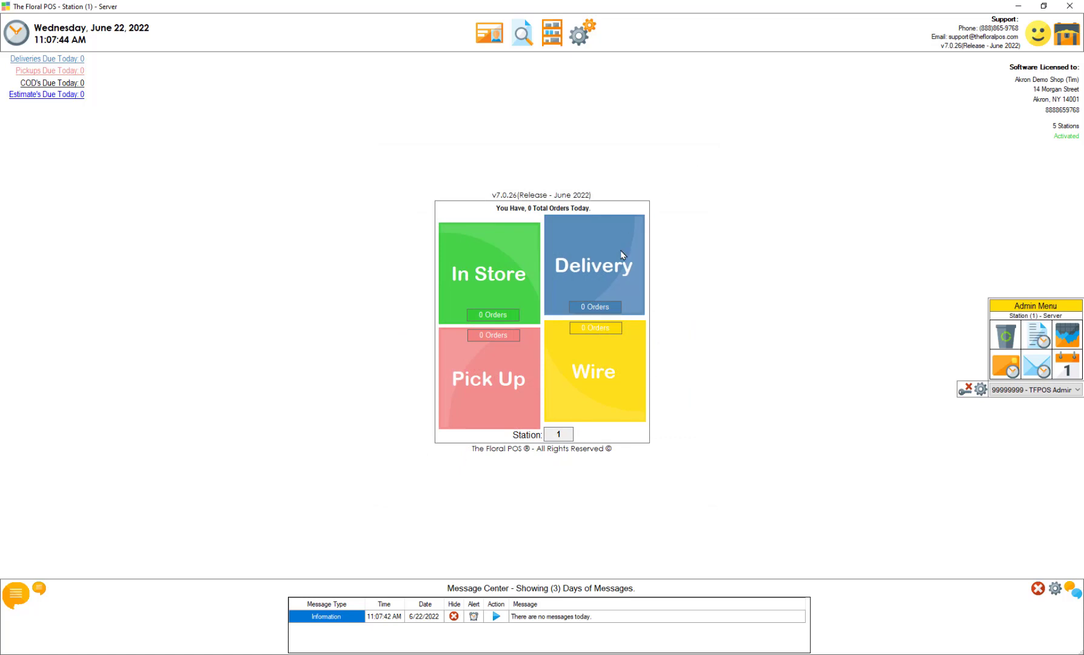
# - Start delivery order 698 with Mylar Balloons and Fruit Basket, entering customer first name 'tim'
pyautogui.click(592, 265)
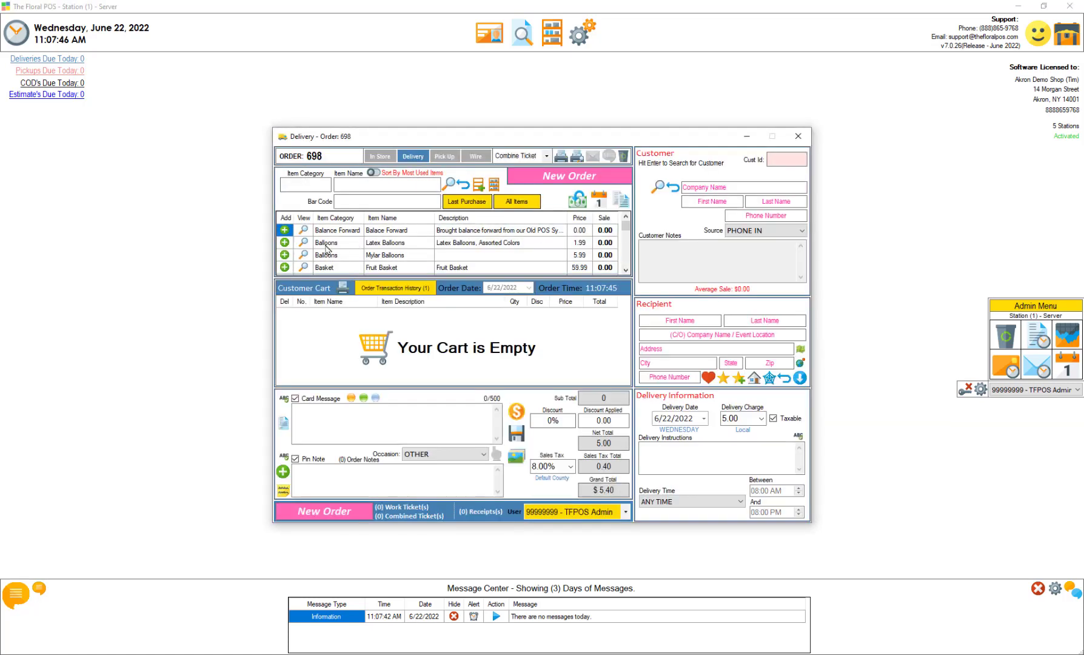
pyautogui.click(284, 267)
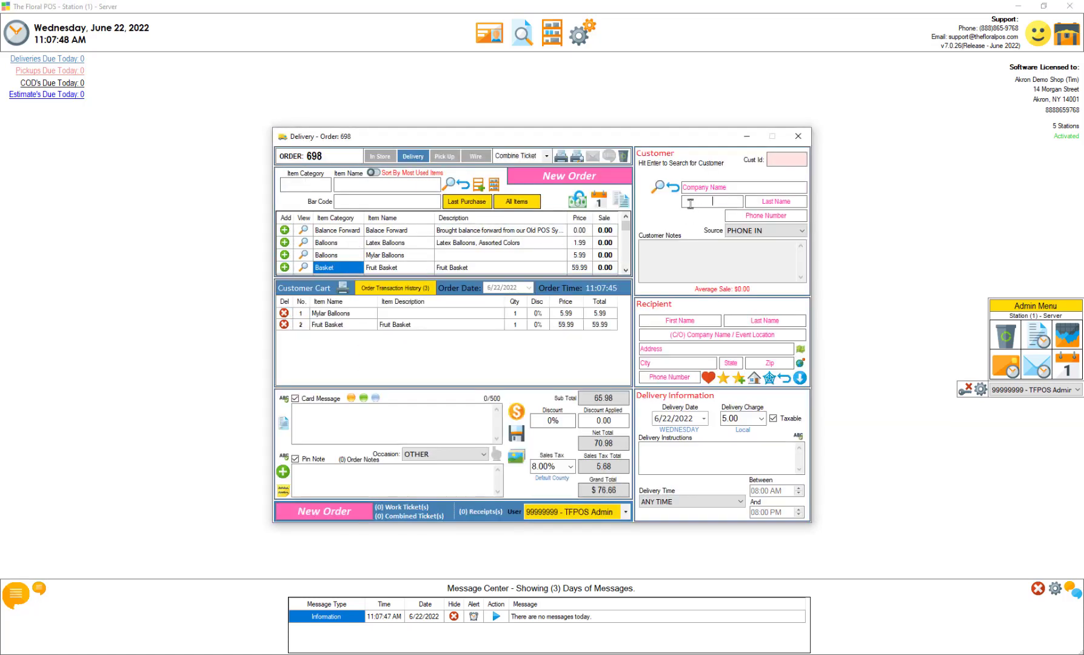
pyautogui.write('tim')
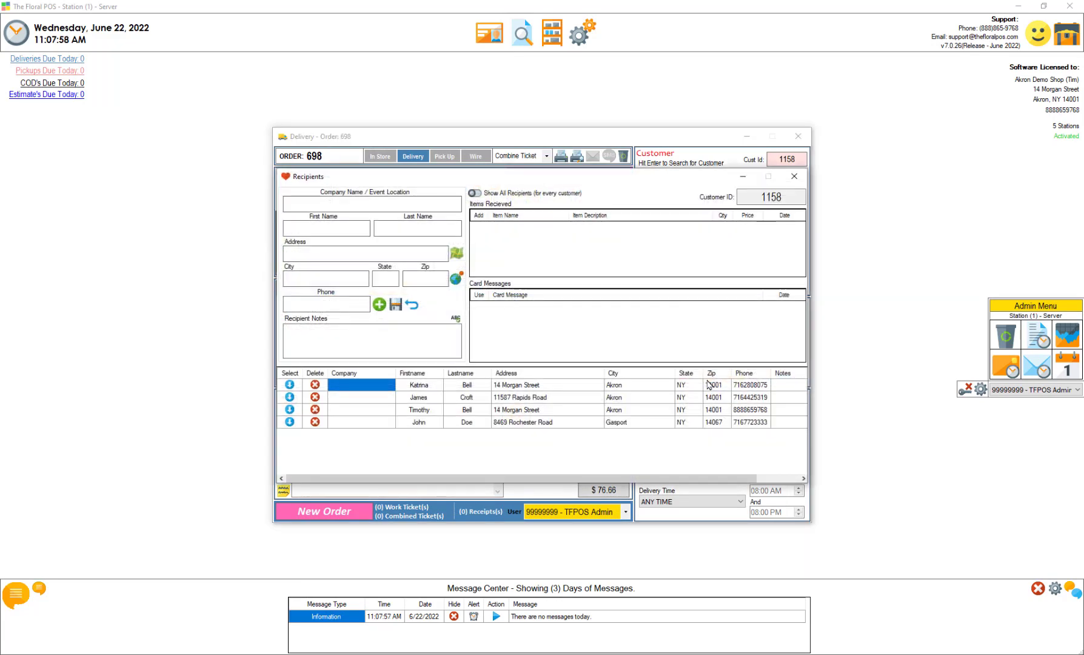
# - Choose a saved recipient, then a different one, recalculating the distance-based delivery charge to 15.00
pyautogui.click(418, 396)
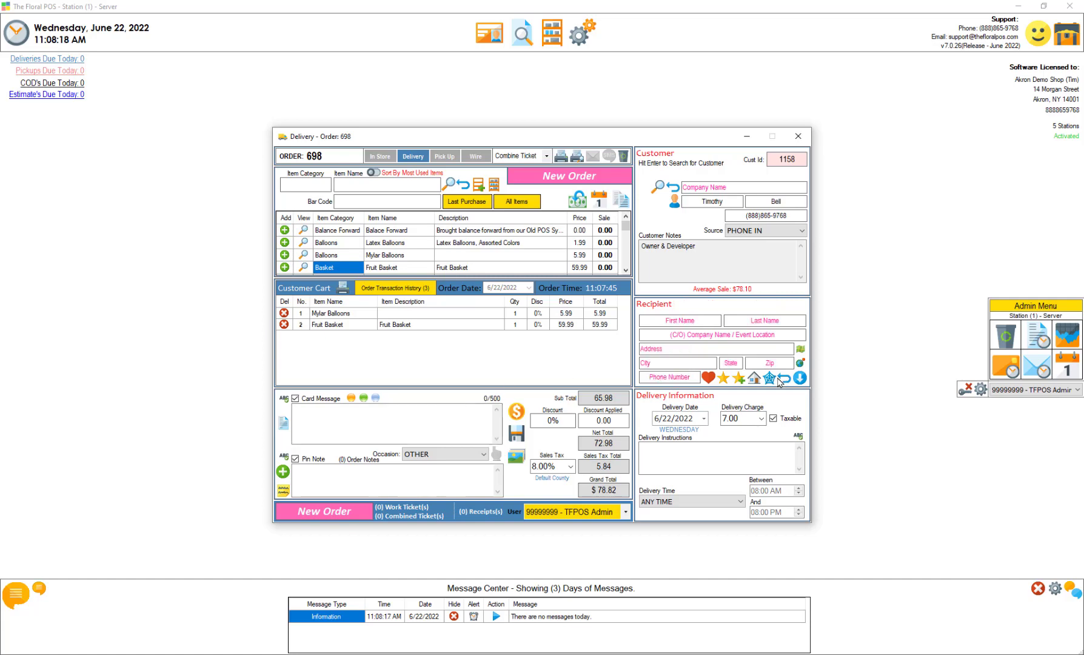
pyautogui.click(752, 377)
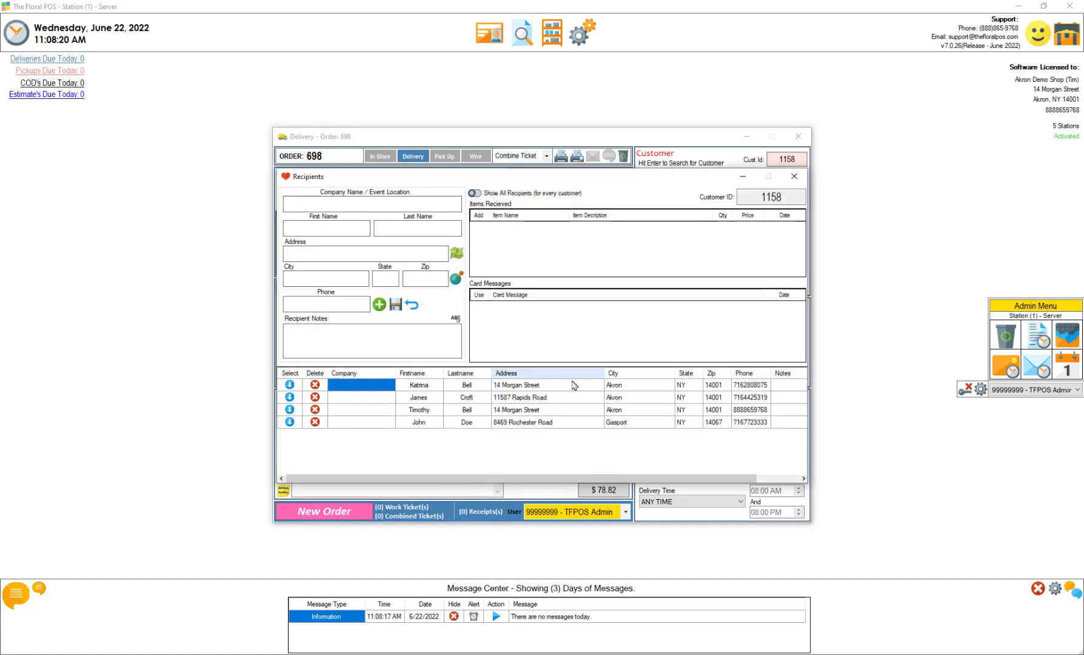
pyautogui.click(419, 421)
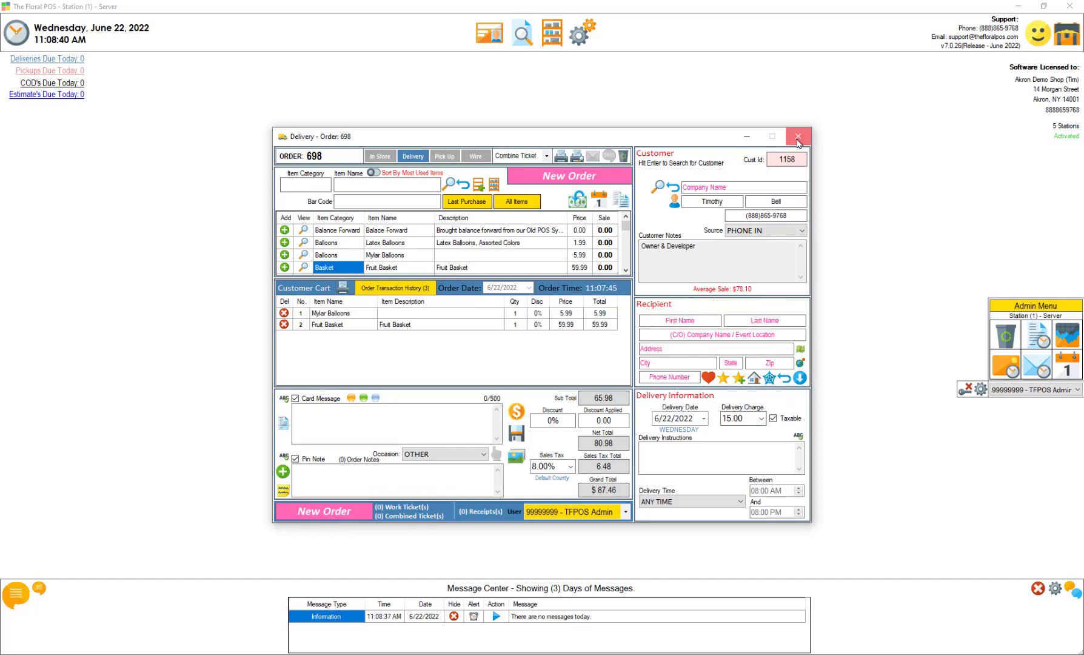
# - Close the order and view customer 1158's enabled $10.00 customer-specific delivery charge in Customer Administrator
pyautogui.click(797, 136)
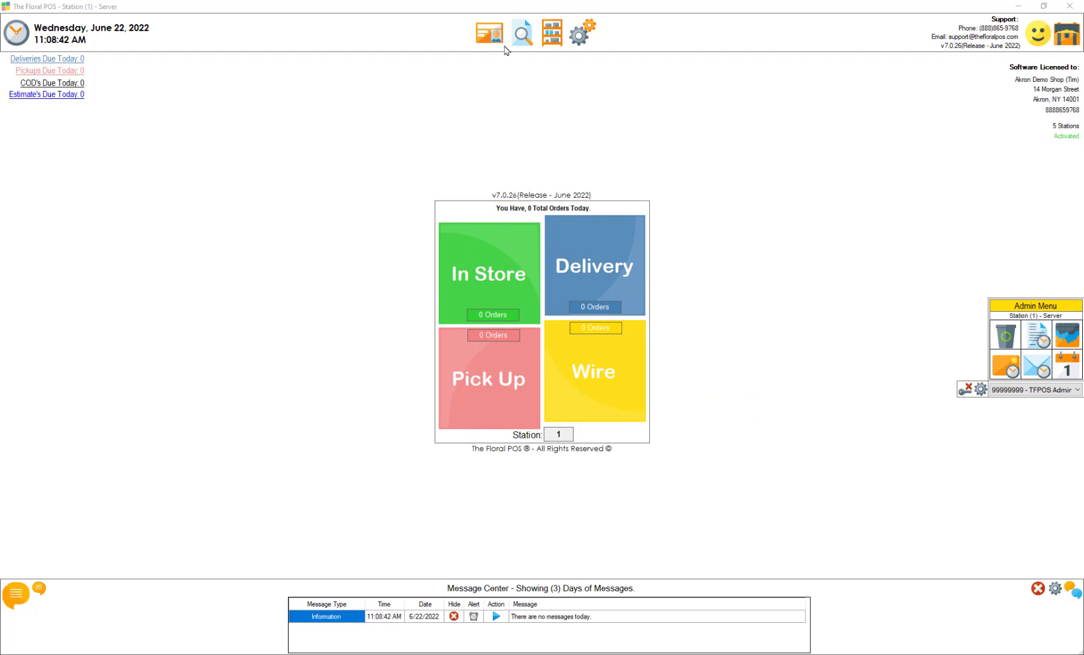
pyautogui.click(491, 31)
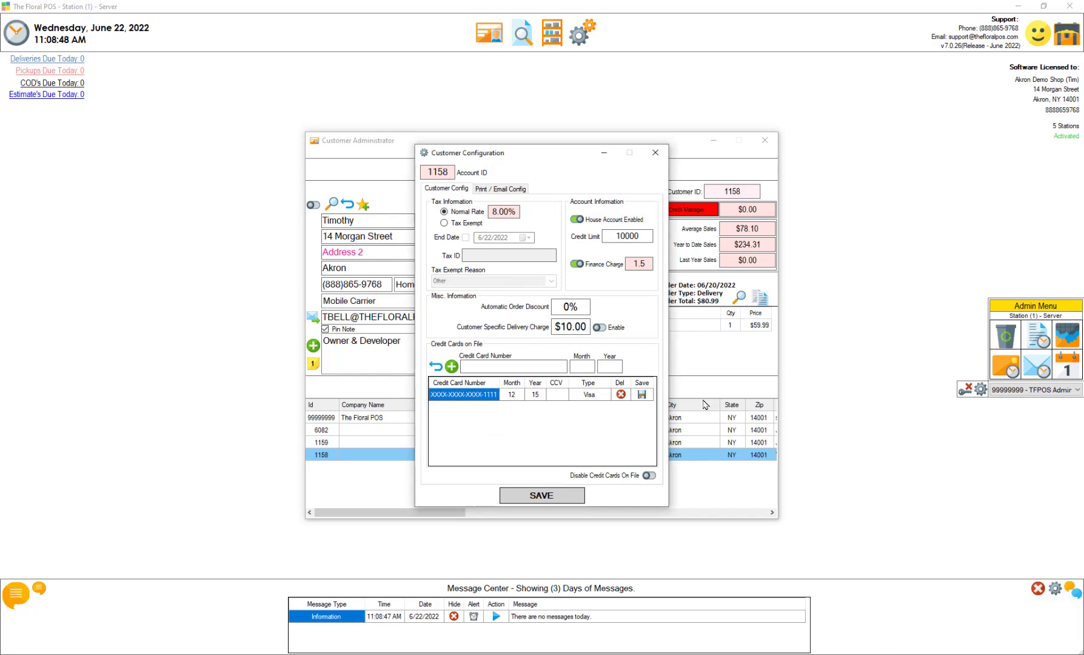
pyautogui.moveTo(477, 337)
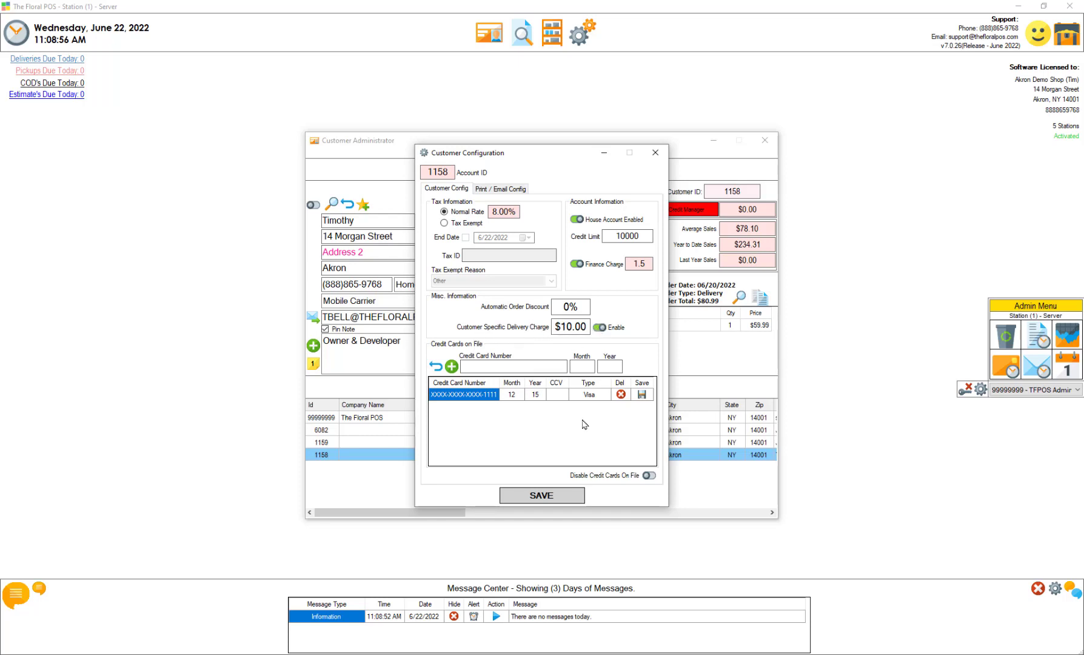
pyautogui.click(654, 152)
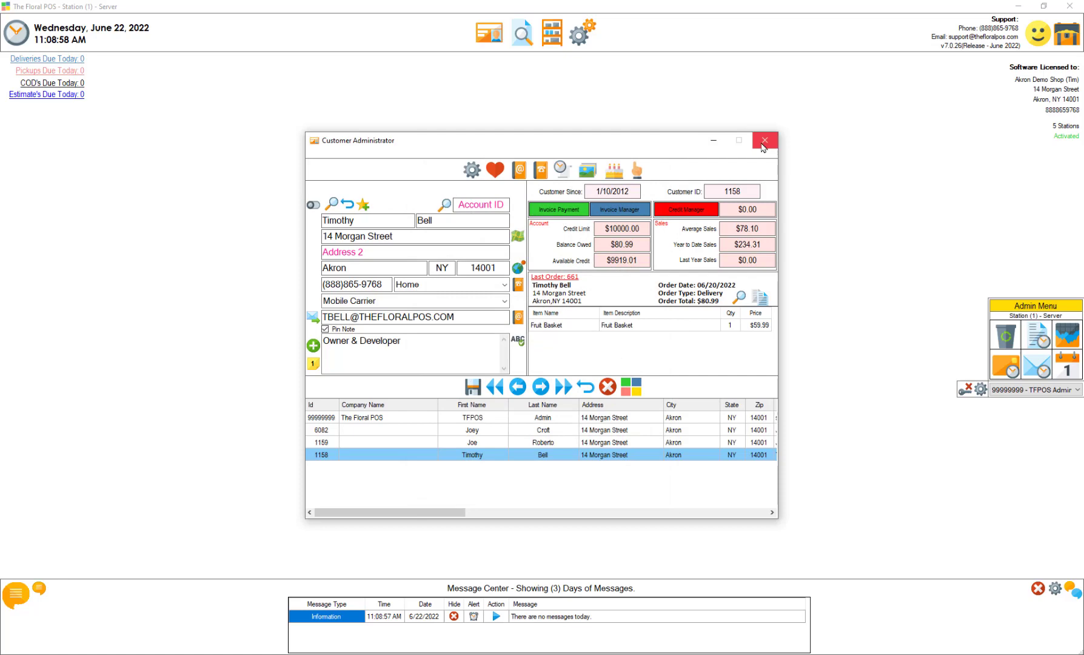
# - Create delivery order 699 for the customer applying the 10.00 From Customer charge, then close it
pyautogui.click(763, 140)
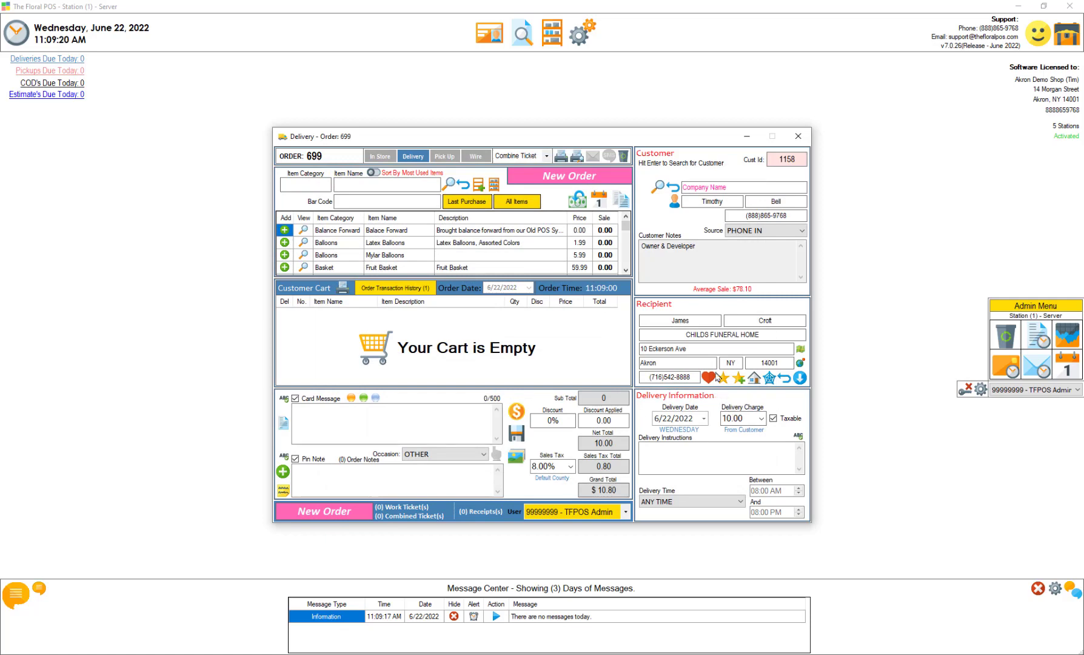
pyautogui.click(797, 136)
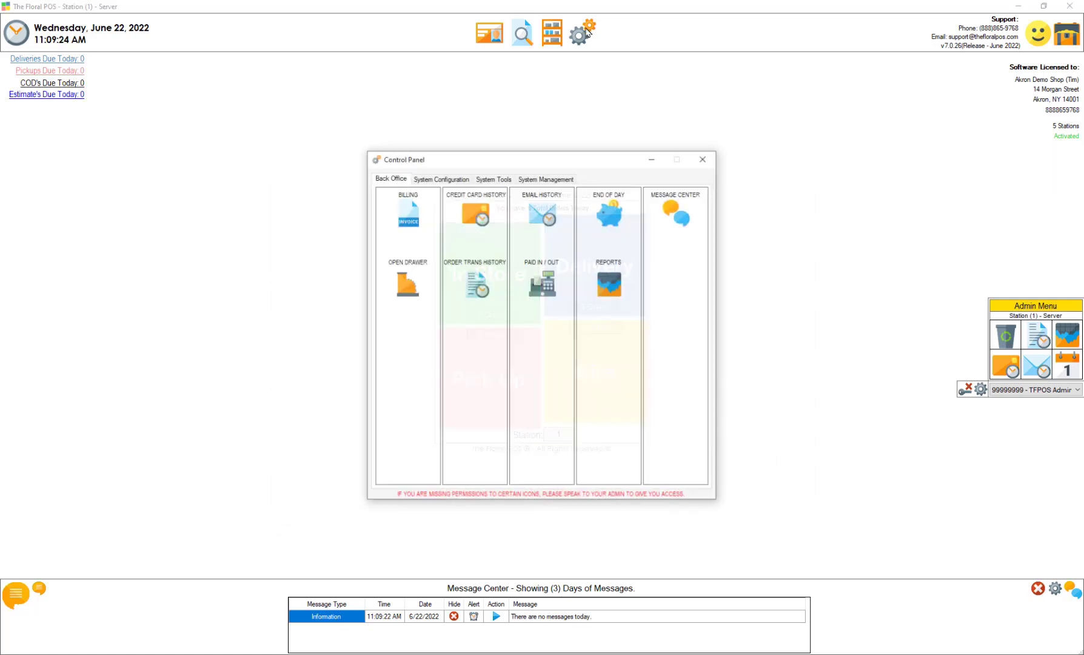
# - Return to Delivery Setup's Zones by Distance showing the four zones charging 7.00 to 30.00
pyautogui.click(440, 179)
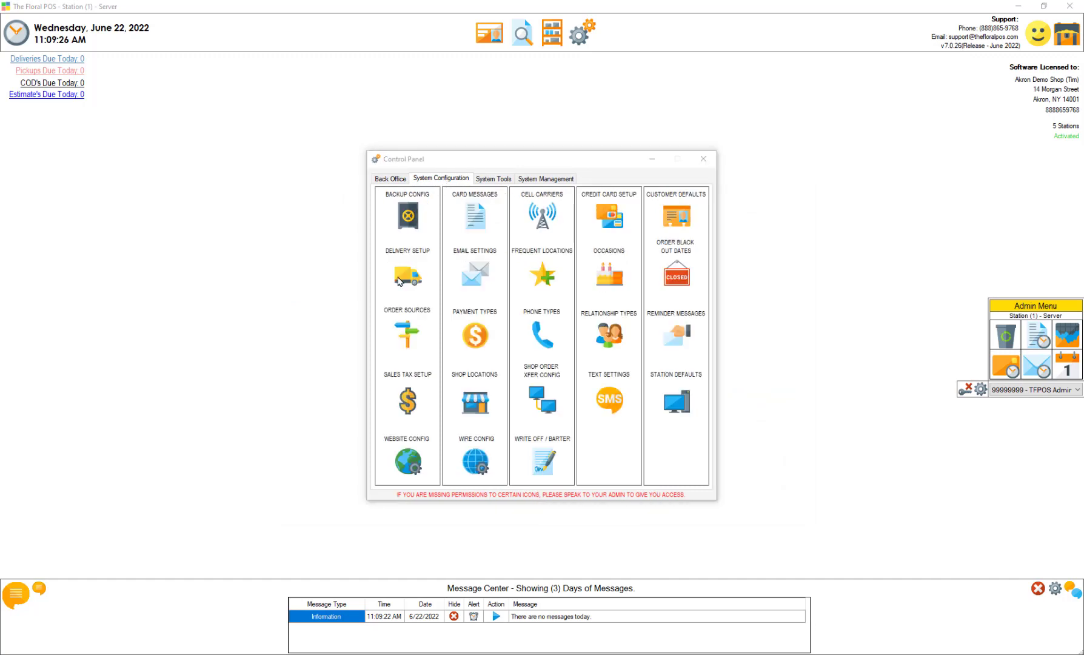
pyautogui.click(406, 277)
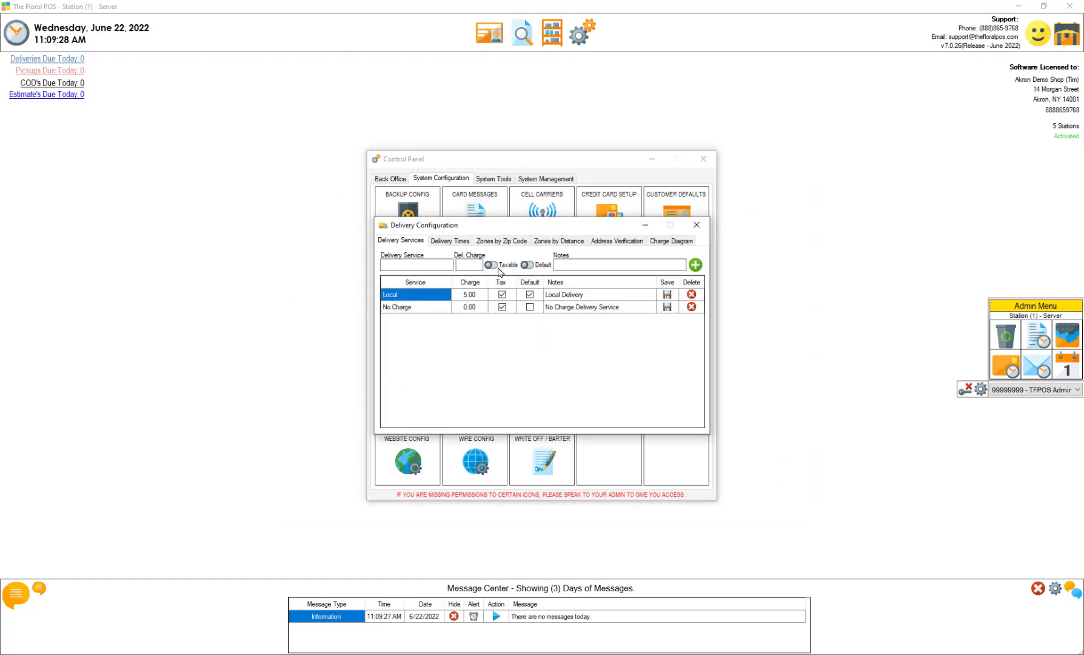
pyautogui.click(557, 241)
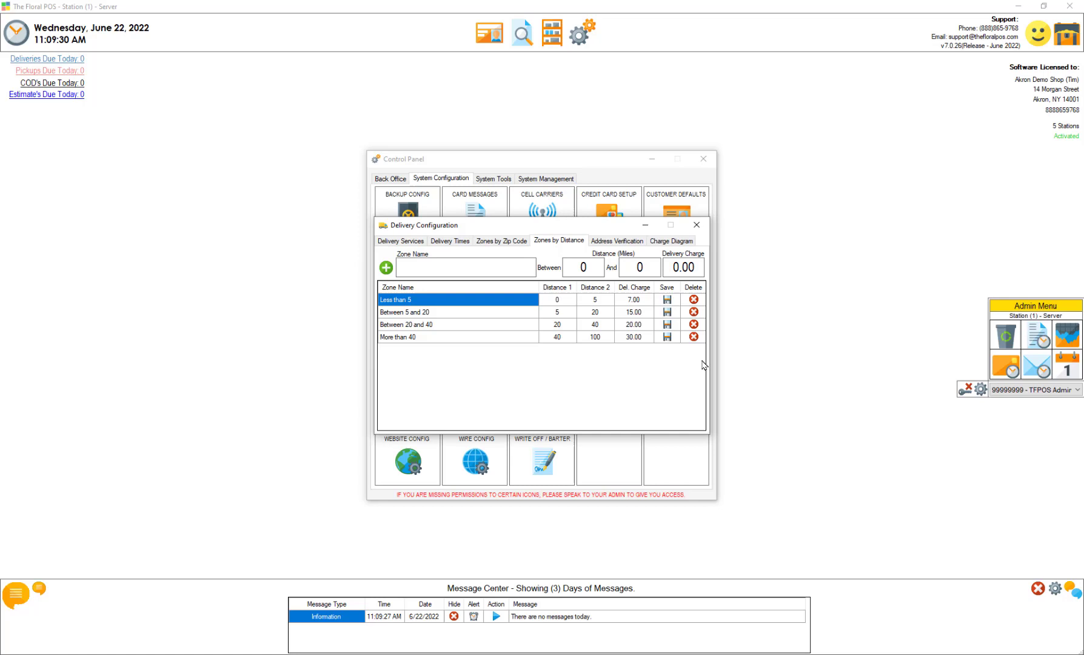